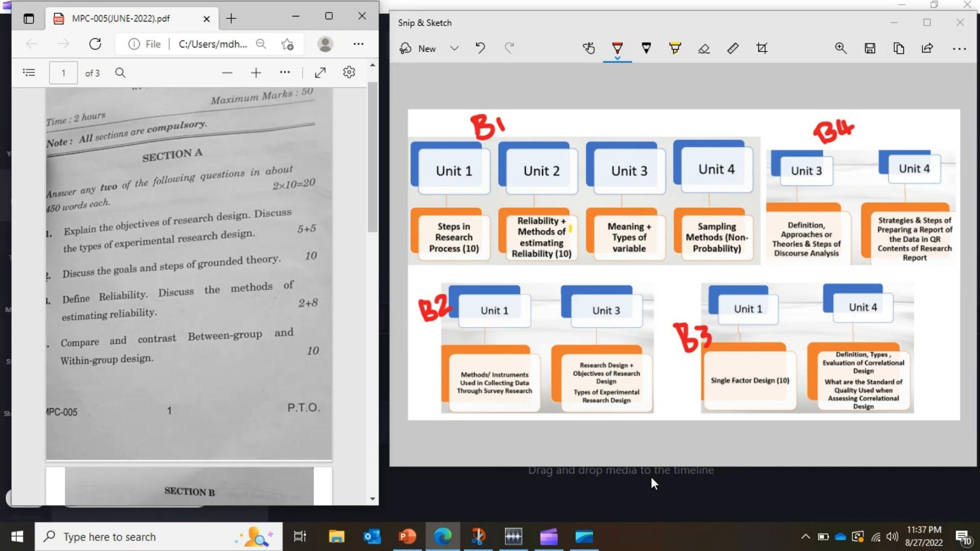
mouse_move(631, 225)
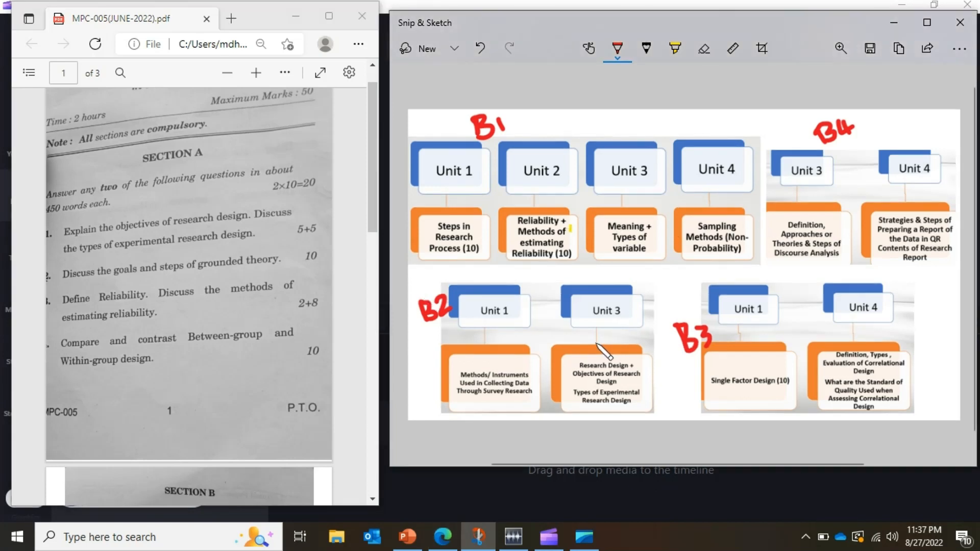
Draw a red circle around the B2 Unit 3 'Research Design + Objectives' box.
drag(604, 347, 557, 407)
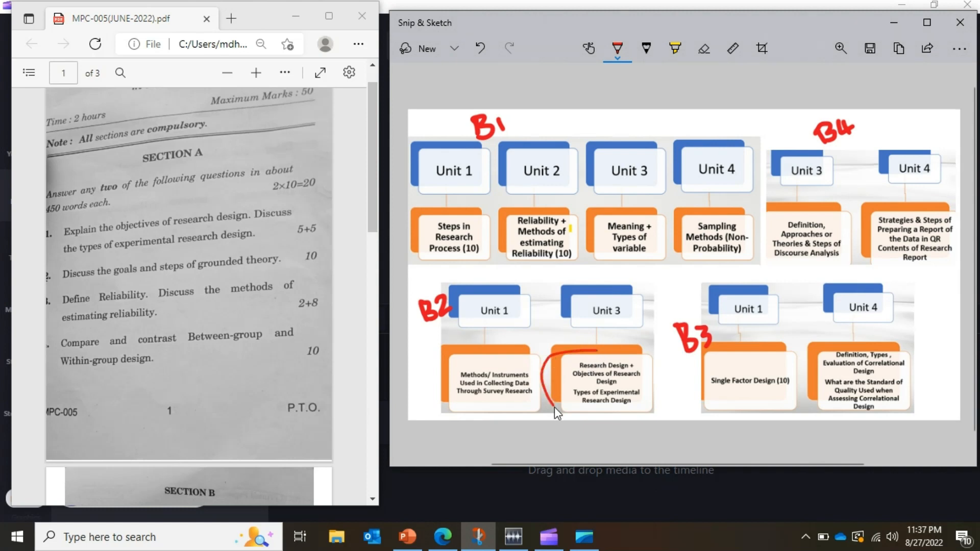
drag(557, 412, 600, 337)
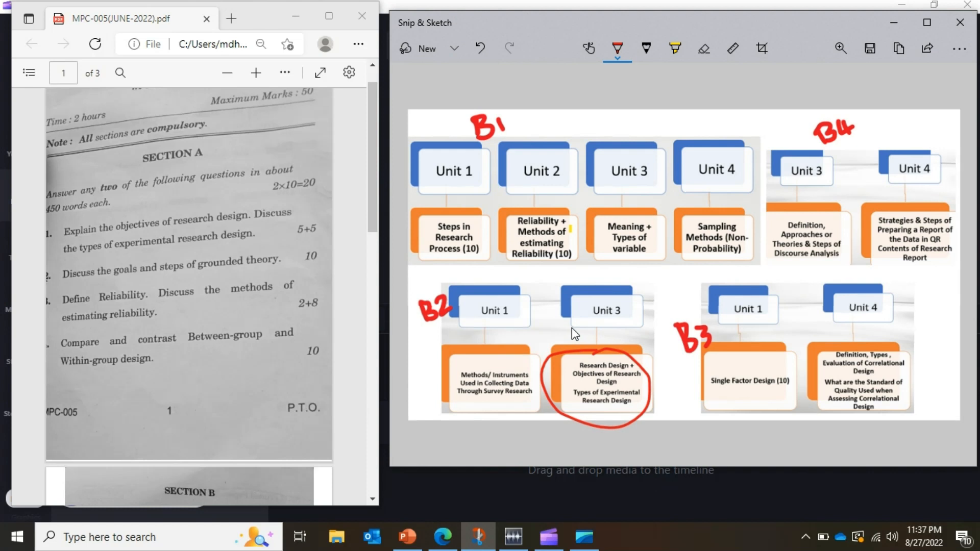
drag(587, 340, 584, 326)
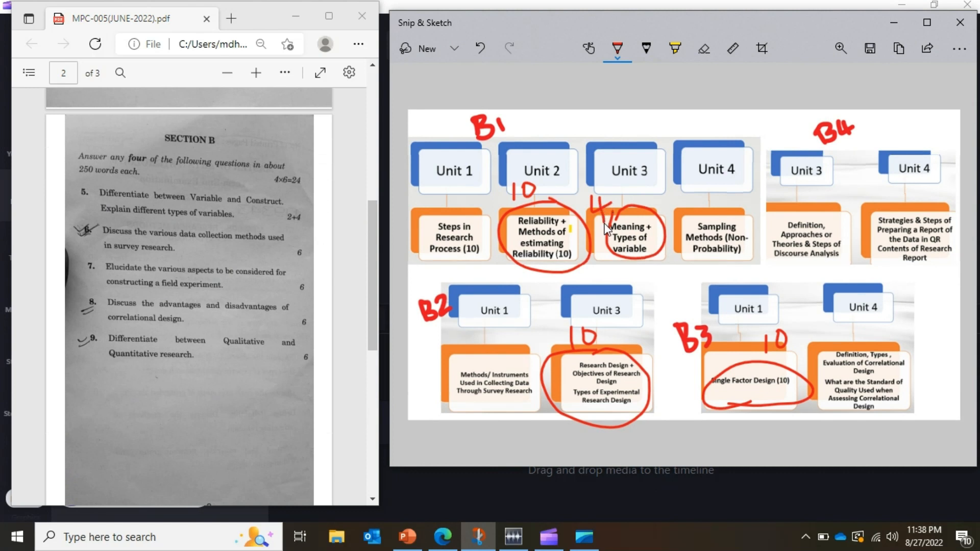
mouse_move(439, 346)
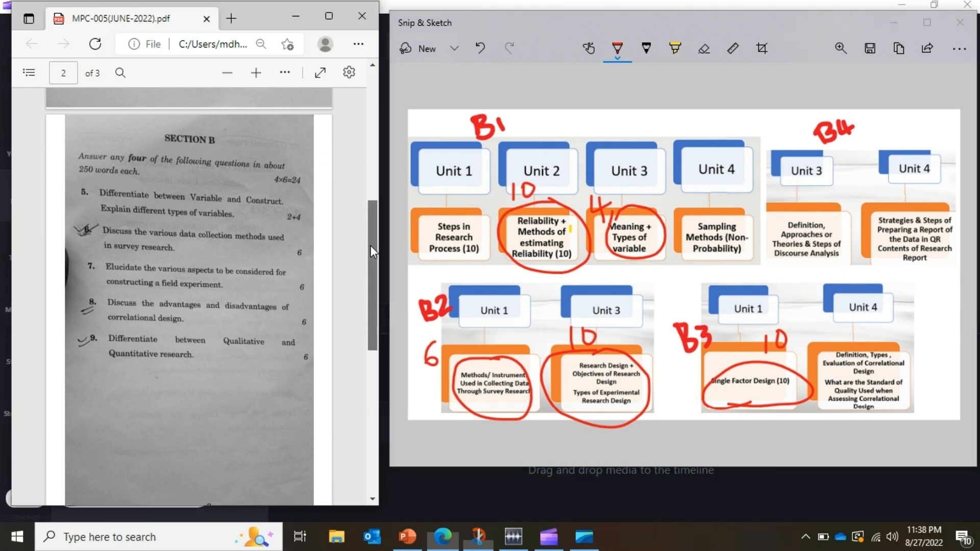
Mark the red total of 30 above the Unit 4 box with a pen stroke.
click(927, 22)
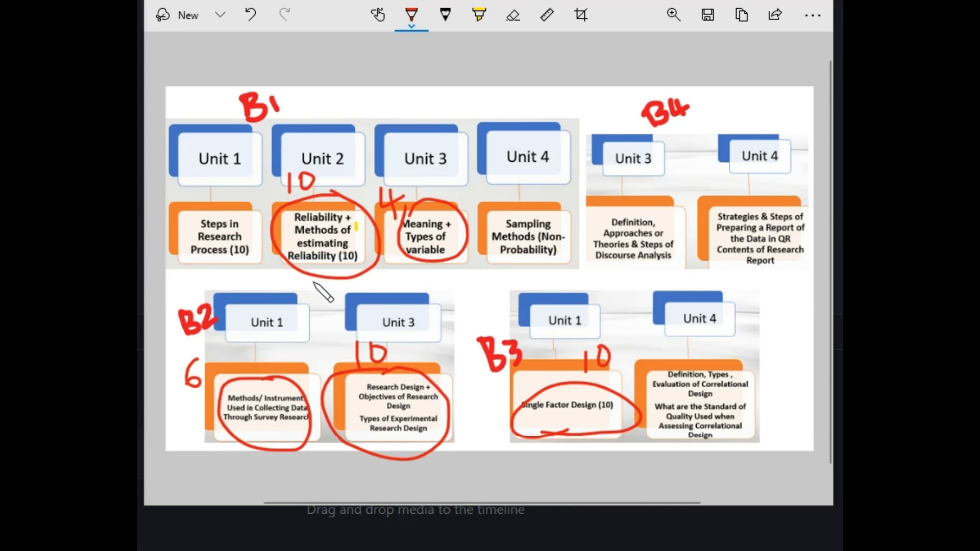
mouse_move(375, 353)
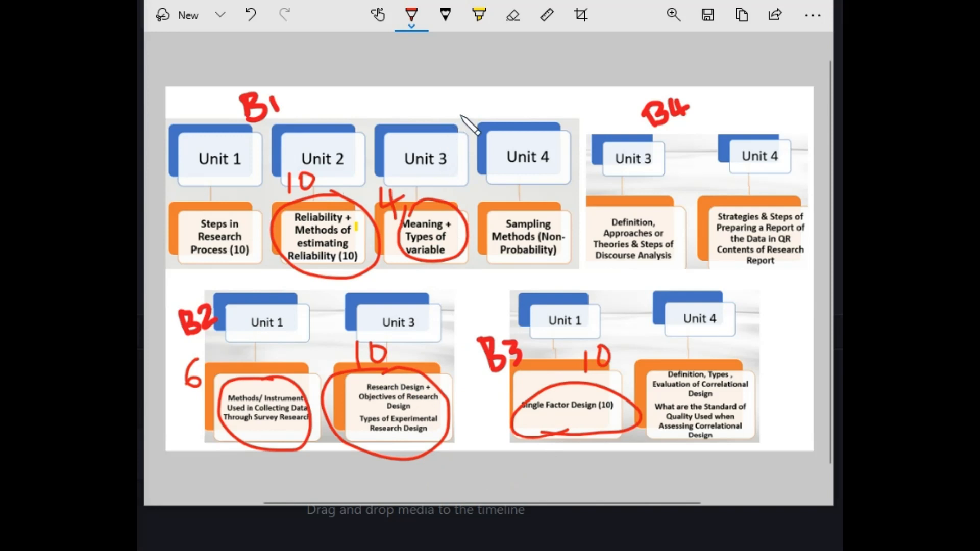
mouse_move(487, 122)
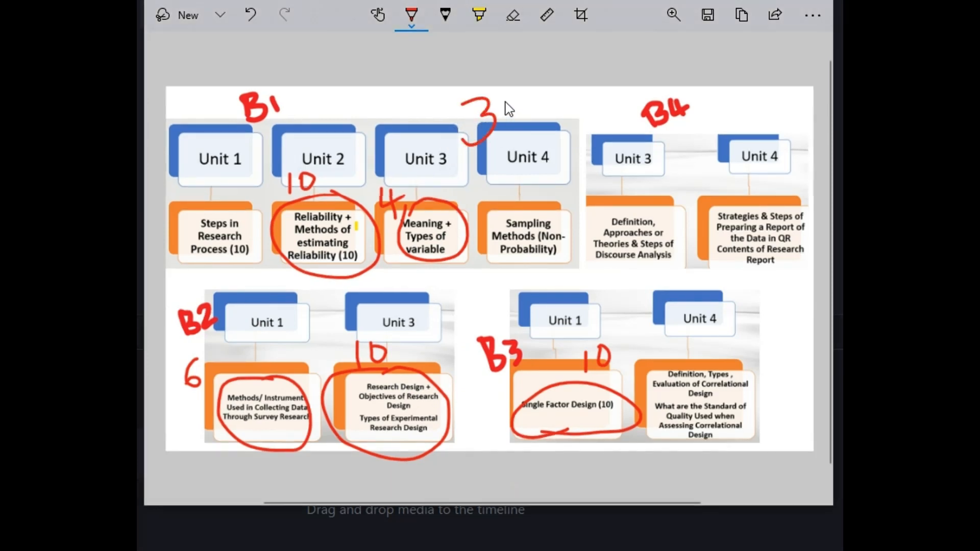
drag(531, 112, 575, 81)
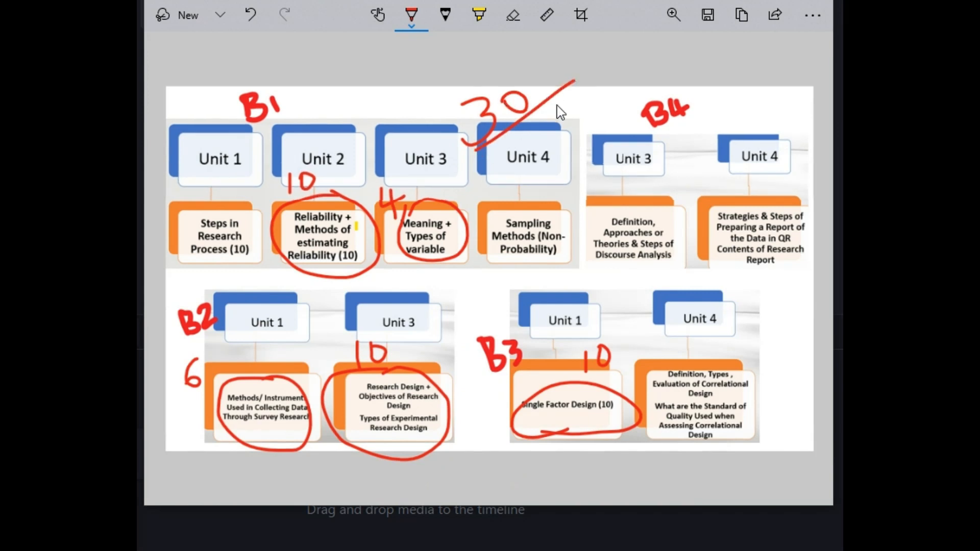